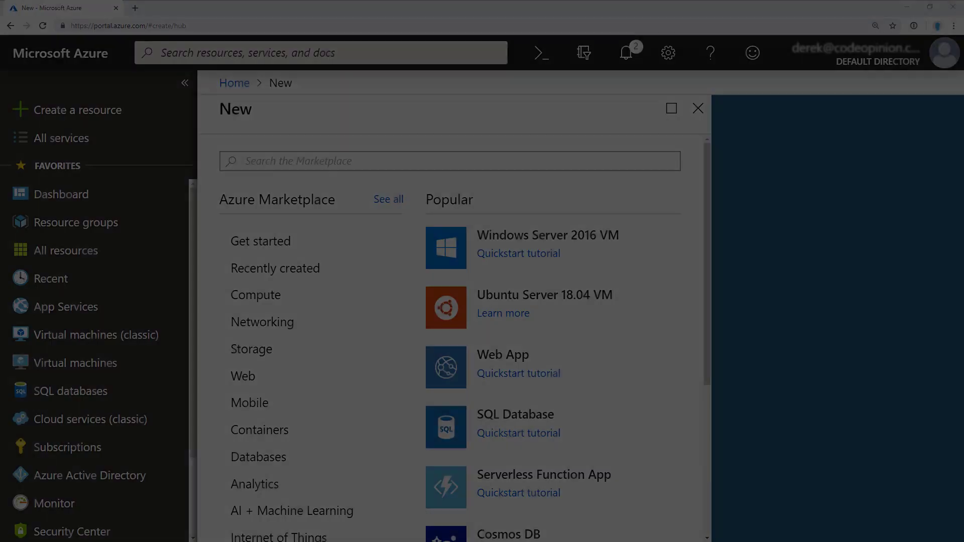
# Search the Marketplace for 'Signal', choose SignalR Service and start creating it.
pyautogui.click(449, 161)
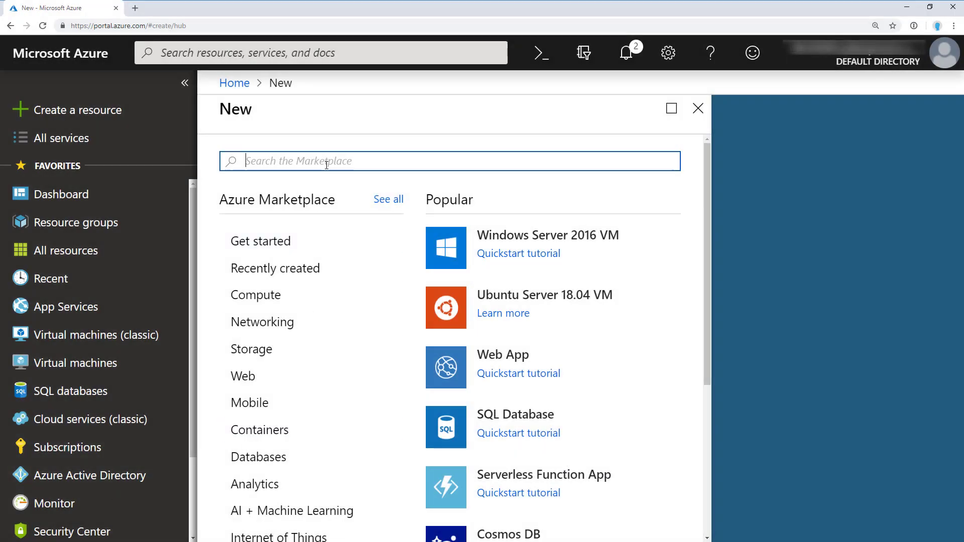
pyautogui.write('Signal')
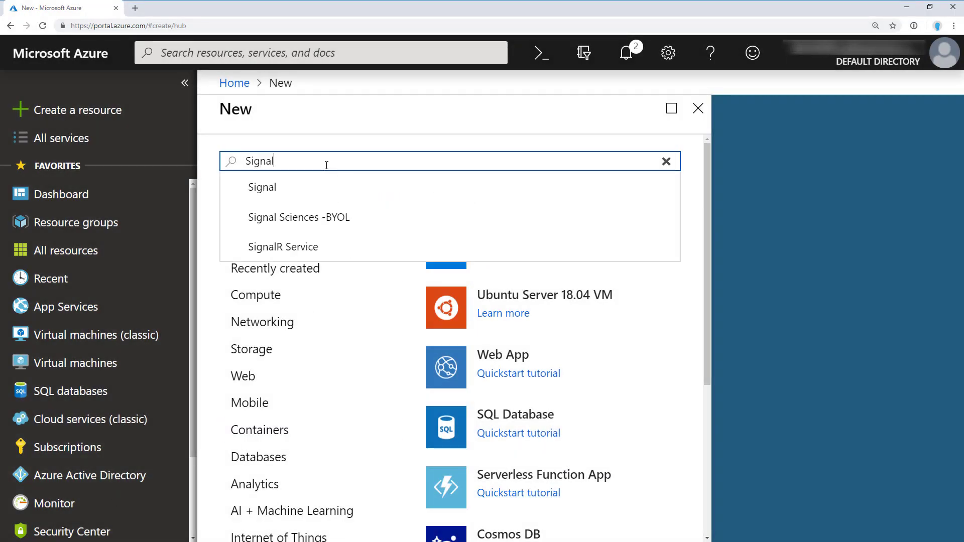
pyautogui.moveTo(283, 247)
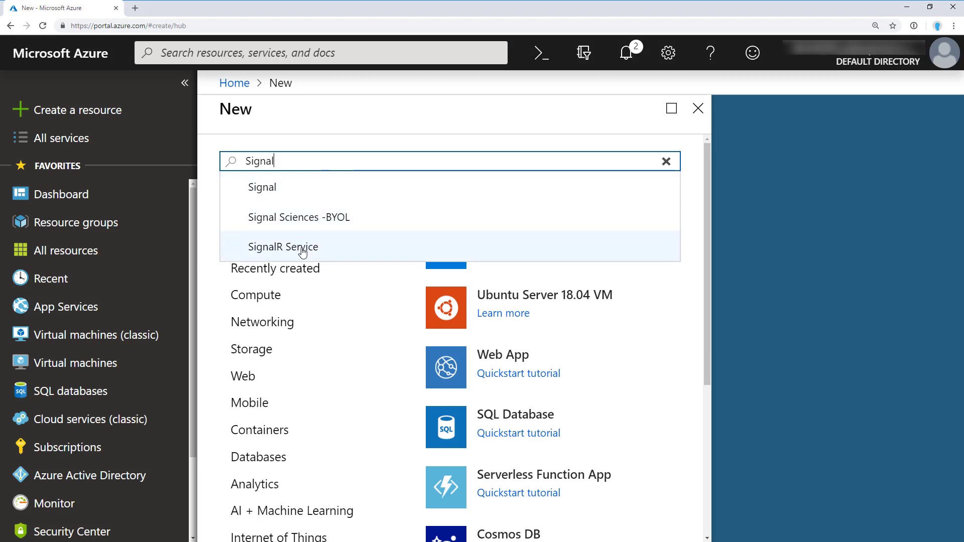
pyautogui.click(282, 247)
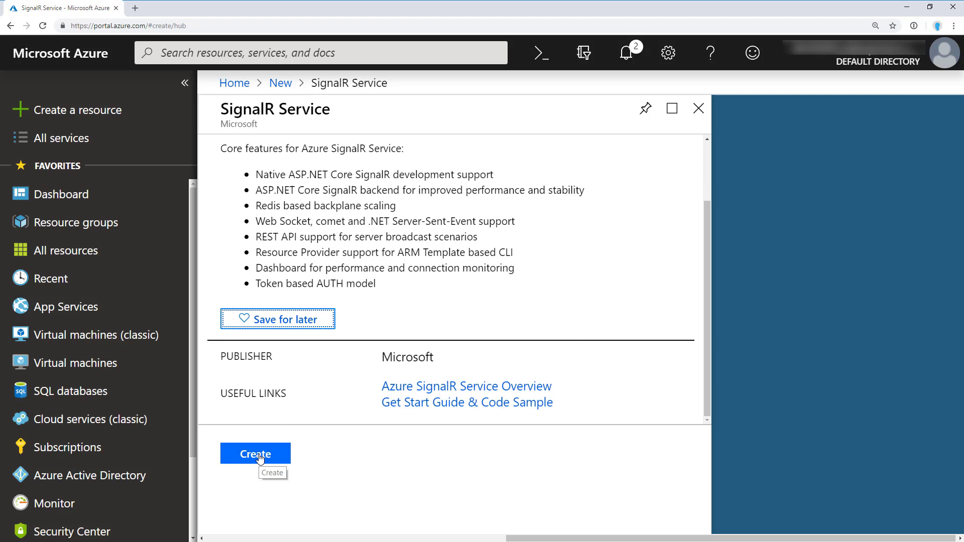
pyautogui.click(255, 454)
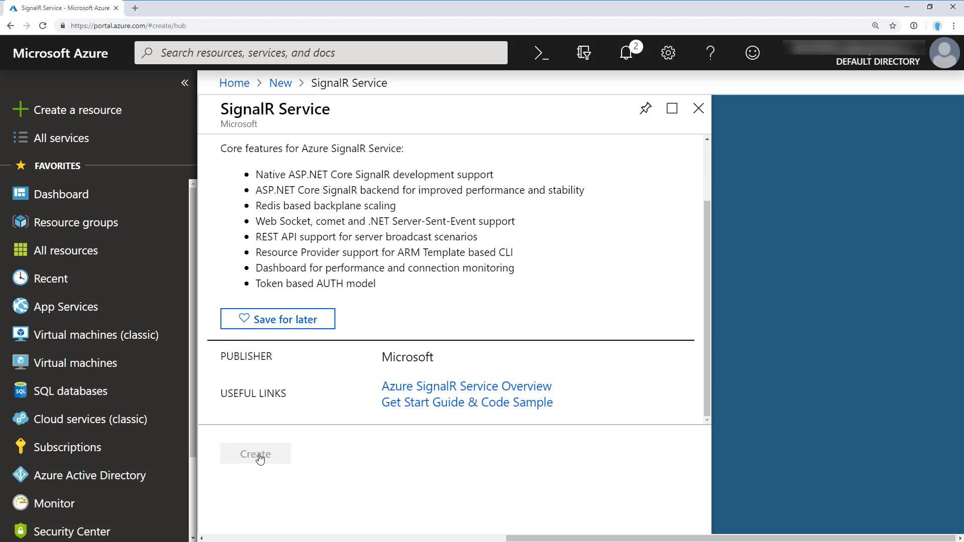
# Name the resource PracticalSignalR and create a new resource group named SignalR.
pyautogui.click(255, 454)
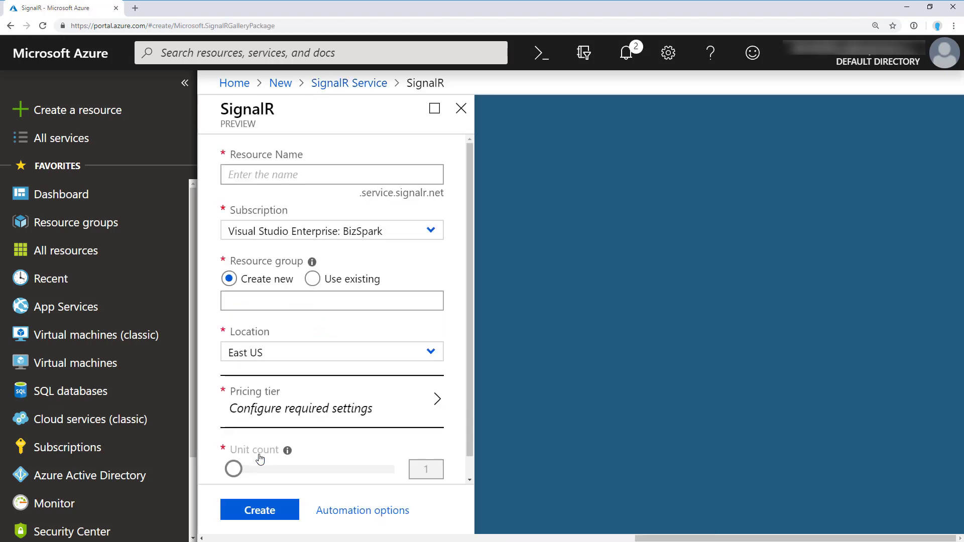
pyautogui.write('PracticalSignalR')
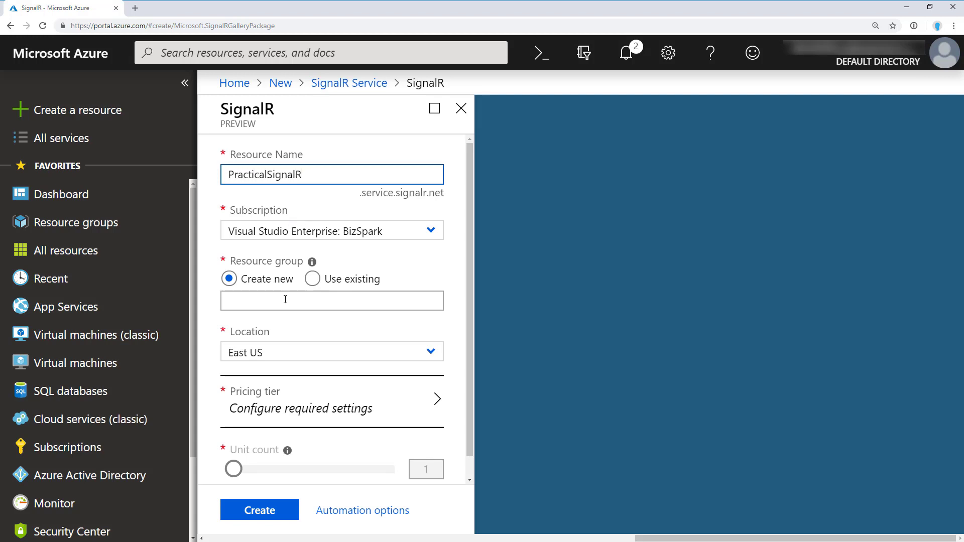
pyautogui.click(331, 301)
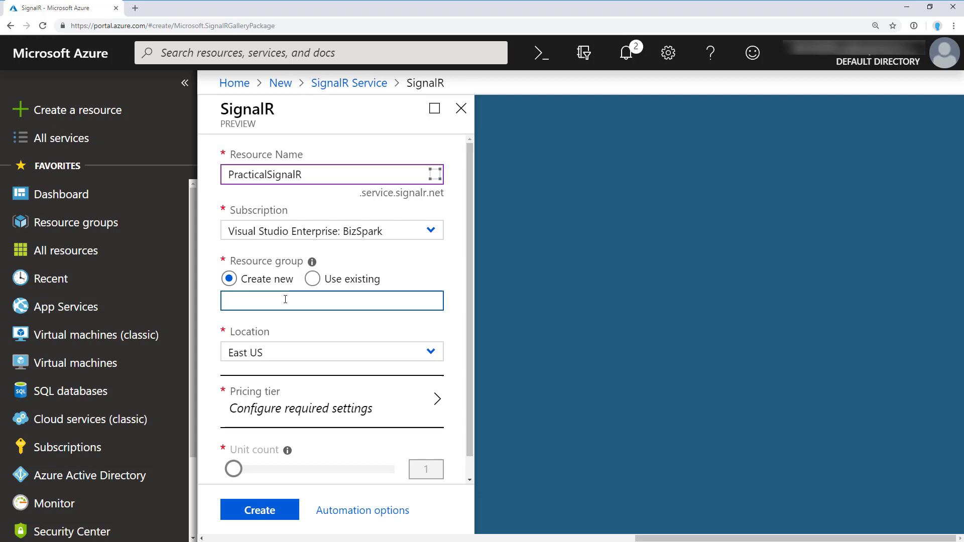
pyautogui.write('SignalR')
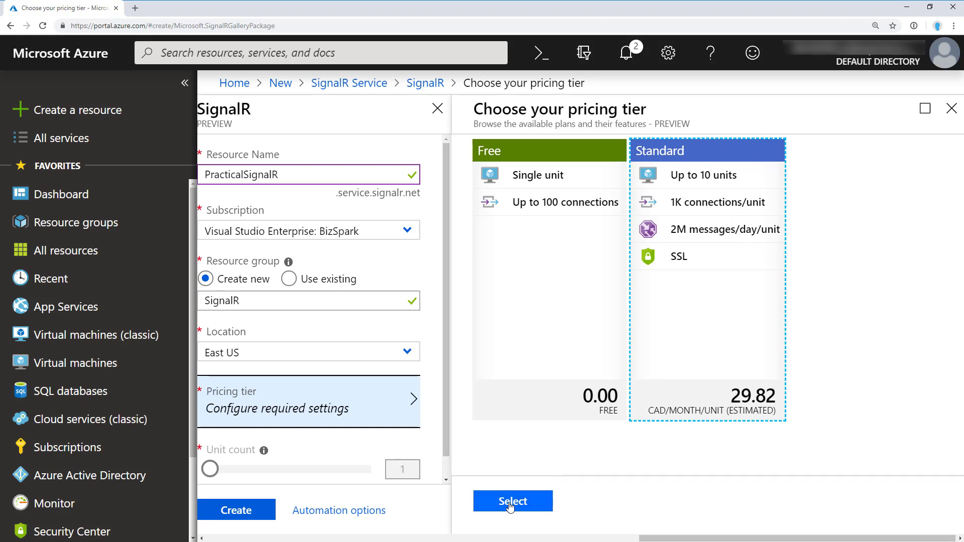
# Select the Standard tier, set the unit count to 2, and create the service.
pyautogui.click(512, 501)
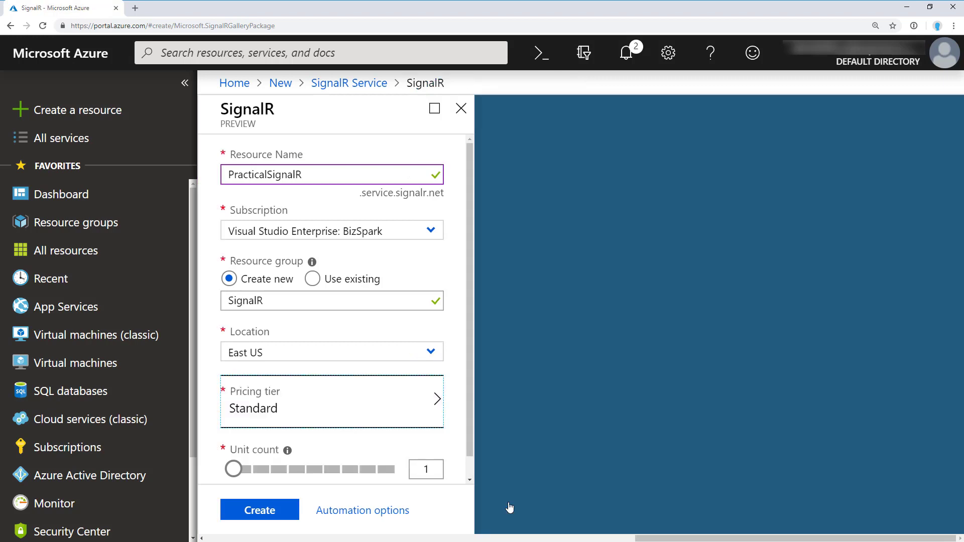
pyautogui.scroll(-3)
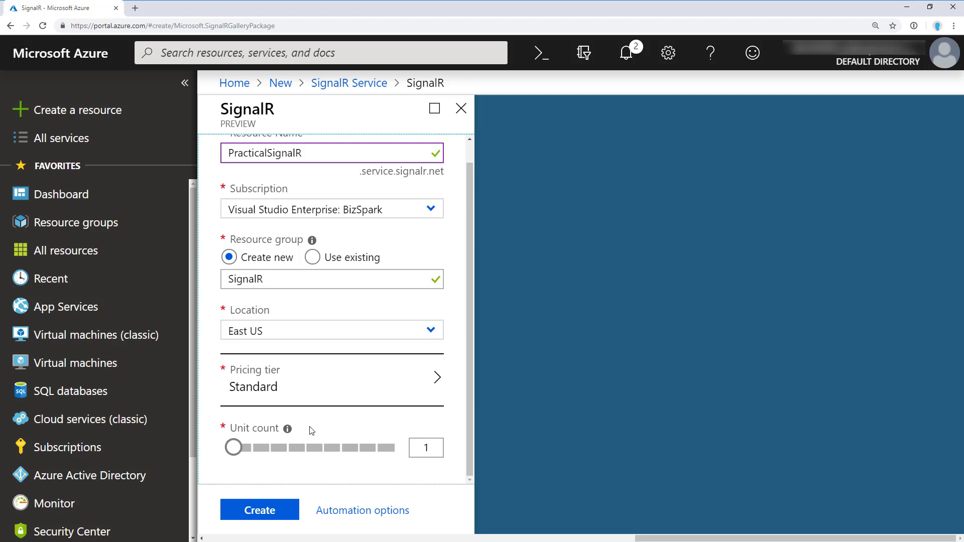
pyautogui.moveTo(233, 447); pyautogui.dragTo(250, 447)
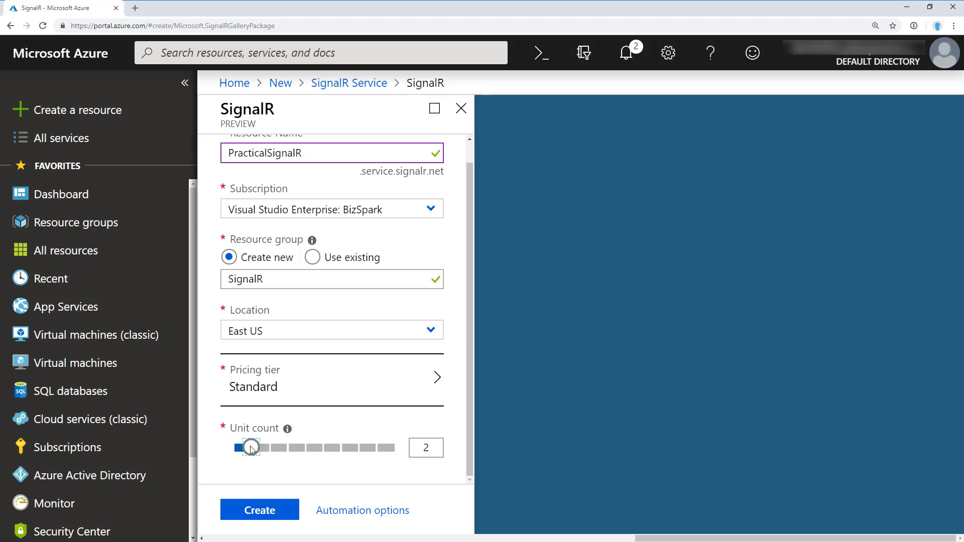
pyautogui.moveTo(259, 509)
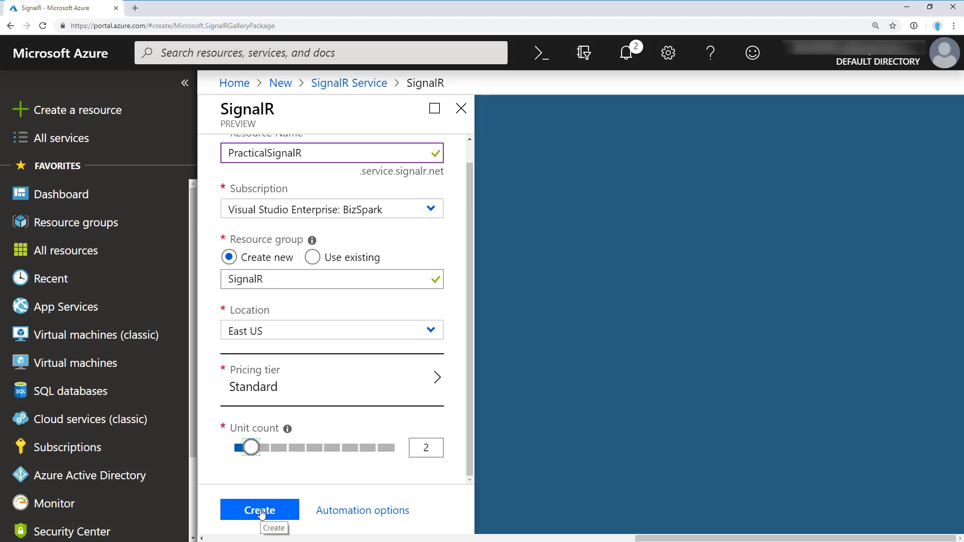
pyautogui.click(259, 510)
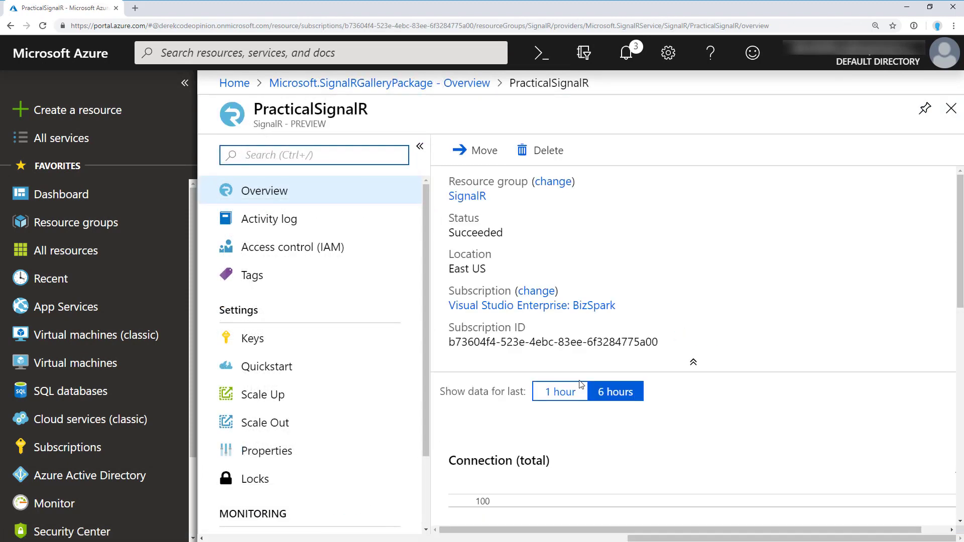
# Open Practical.AspNetCore.SignalR.csproj from the Explorer.
pyautogui.click(252, 338)
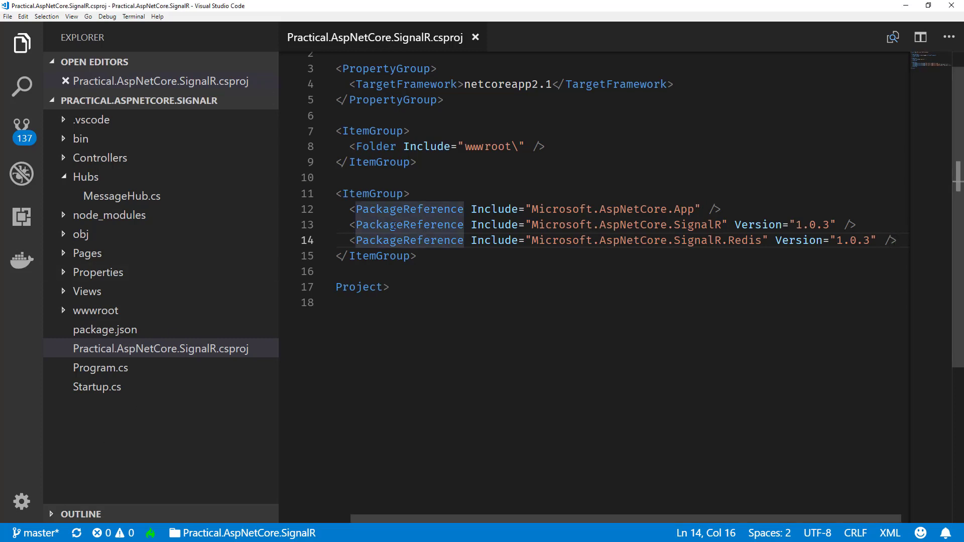
# Add a Microsoft.Azure.SignalR 1.0.0-preview1-10200 PackageReference, save, and restore dependencies.
pyautogui.press('Enter')
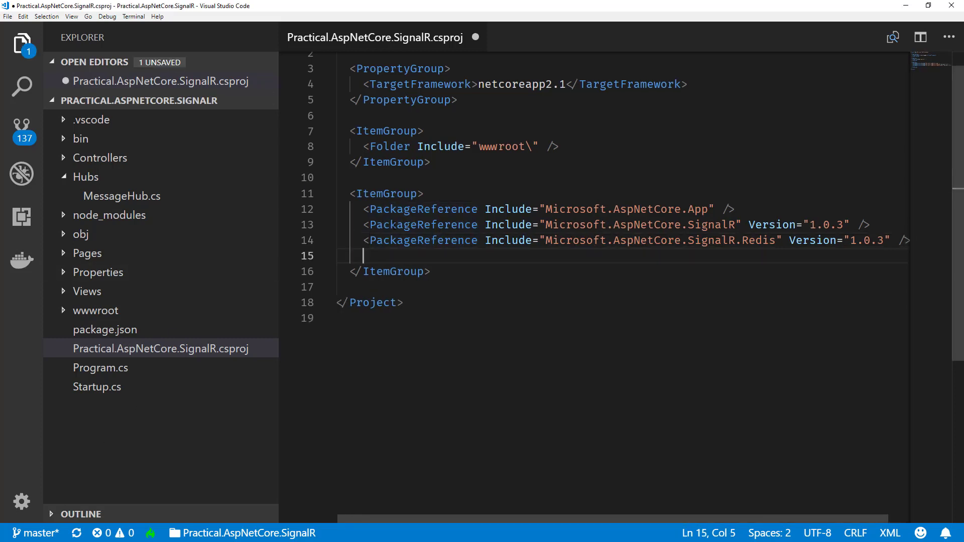
pyautogui.write('<PackageReference>')
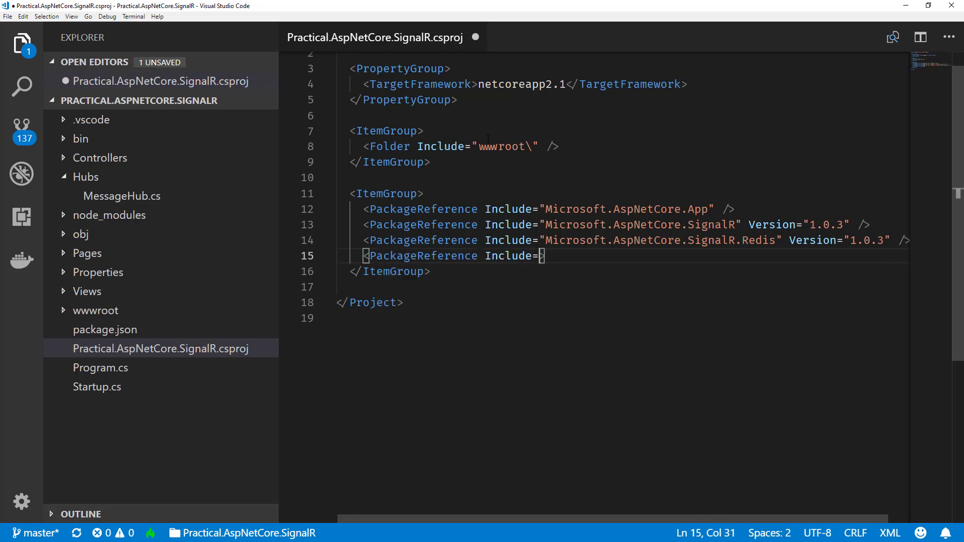
pyautogui.write('Microsoft.Azure.Signal"')
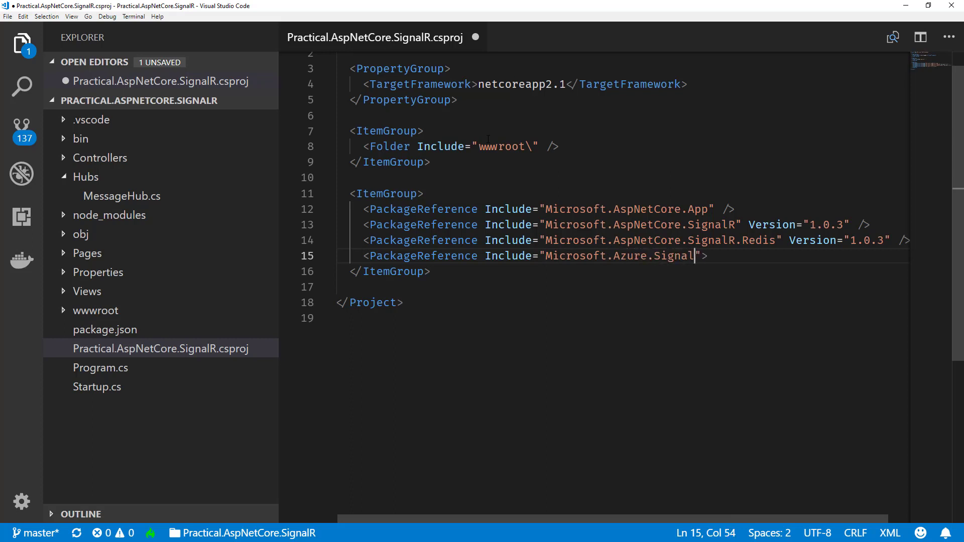
pyautogui.write('R" Version="')
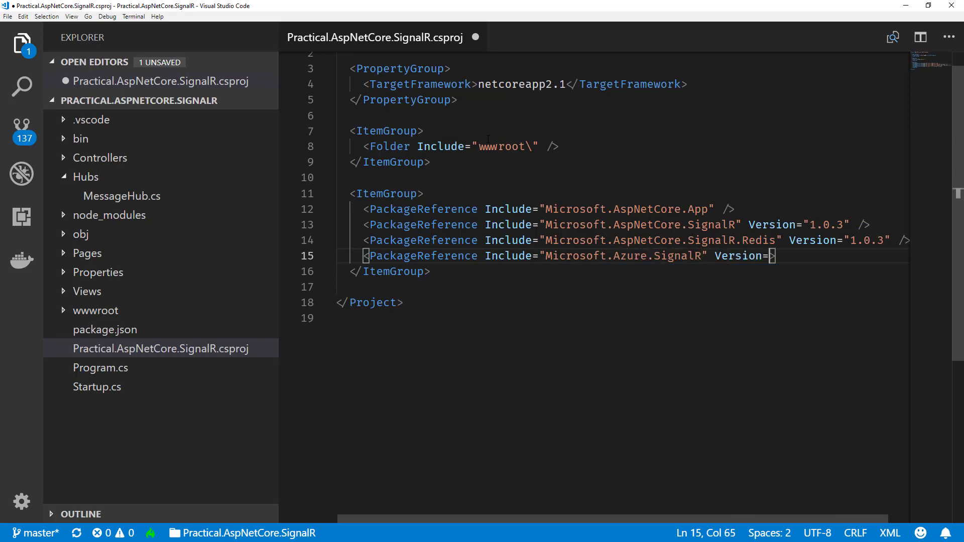
pyautogui.write('"1.0.0-preview1-10200"')
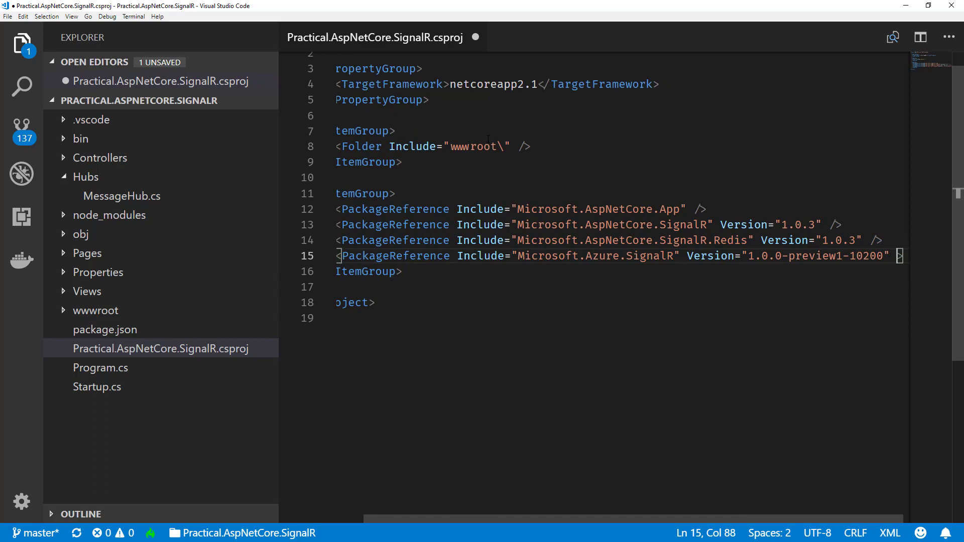
pyautogui.press('ctrl+s')
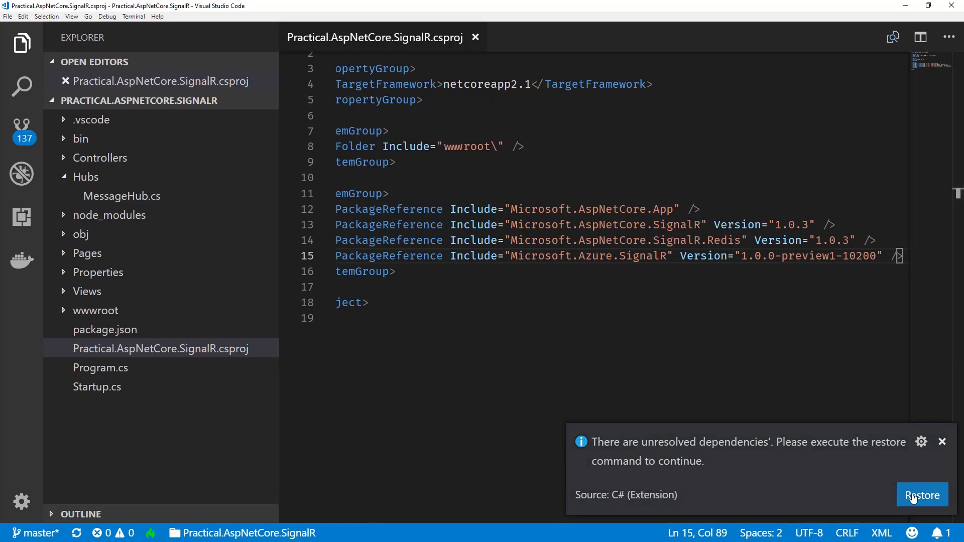
pyautogui.click(922, 496)
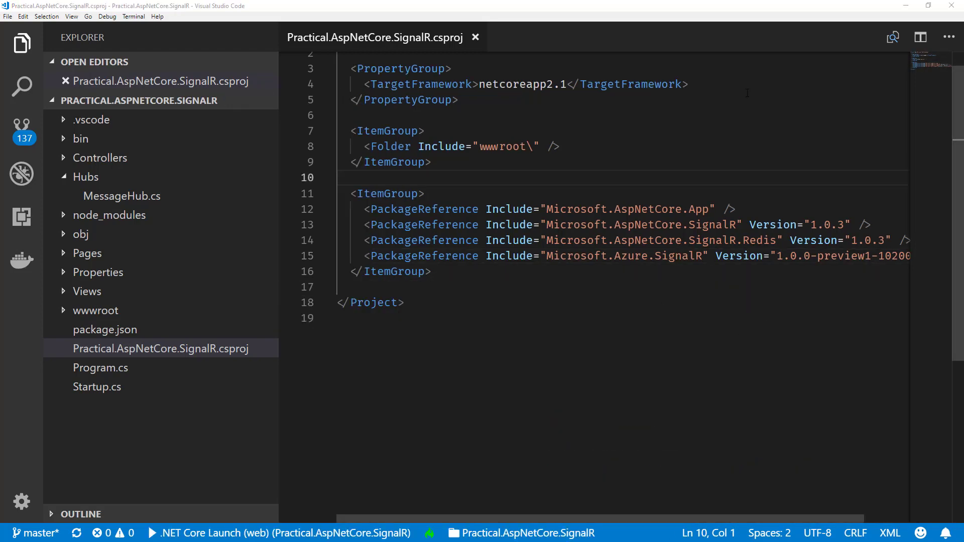
# Add a UserSecretsId element with GUID 4ea3e45e-51fe-4a42-9223-d2aa9ac25709 after TargetFramework.
pyautogui.press('Enter')
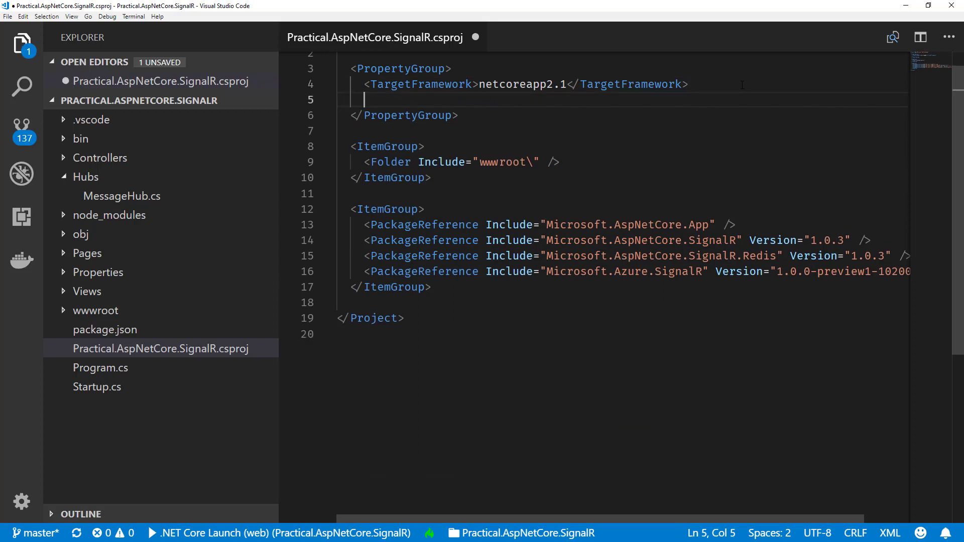
pyautogui.write('<u')
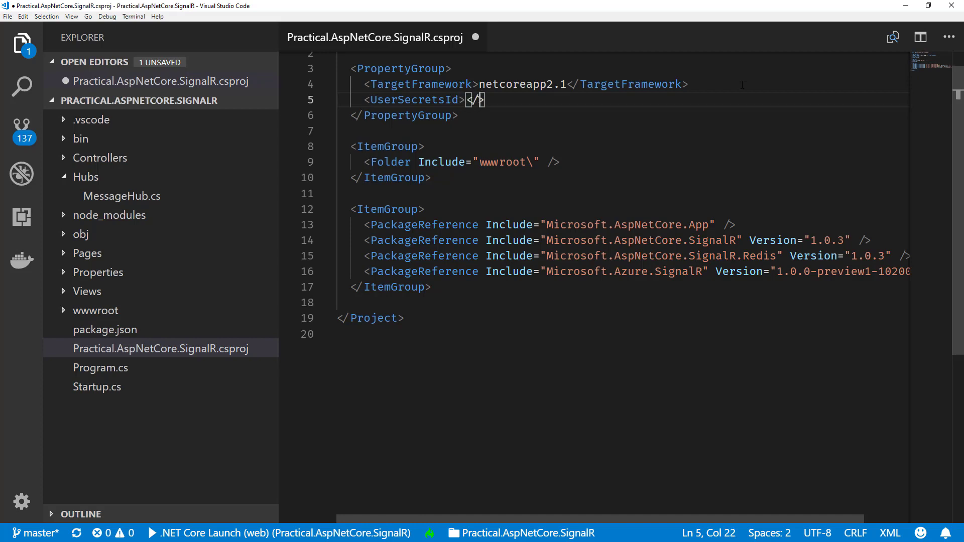
pyautogui.write('UserSecretsId')
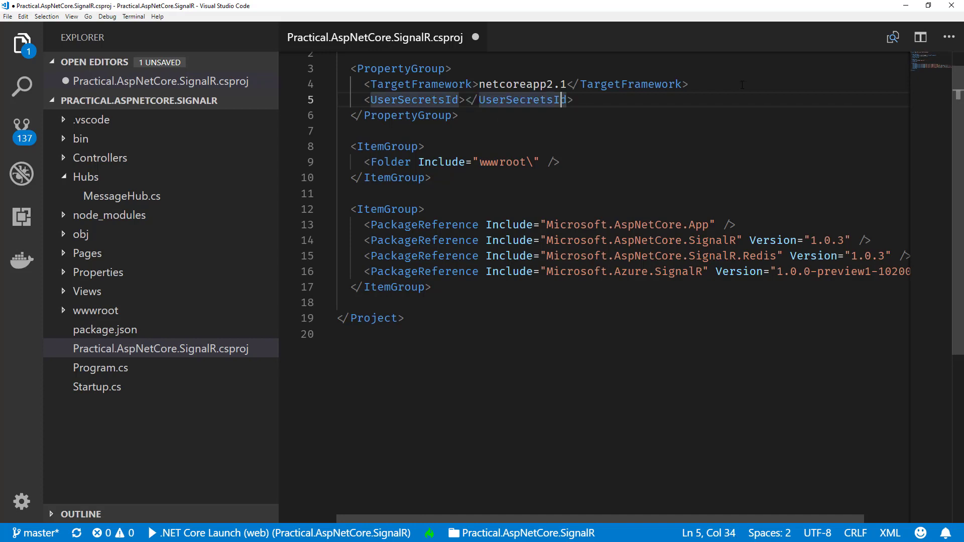
pyautogui.write('4ea3e45e-51fe-4a42-9223-d2aa9ac25709')
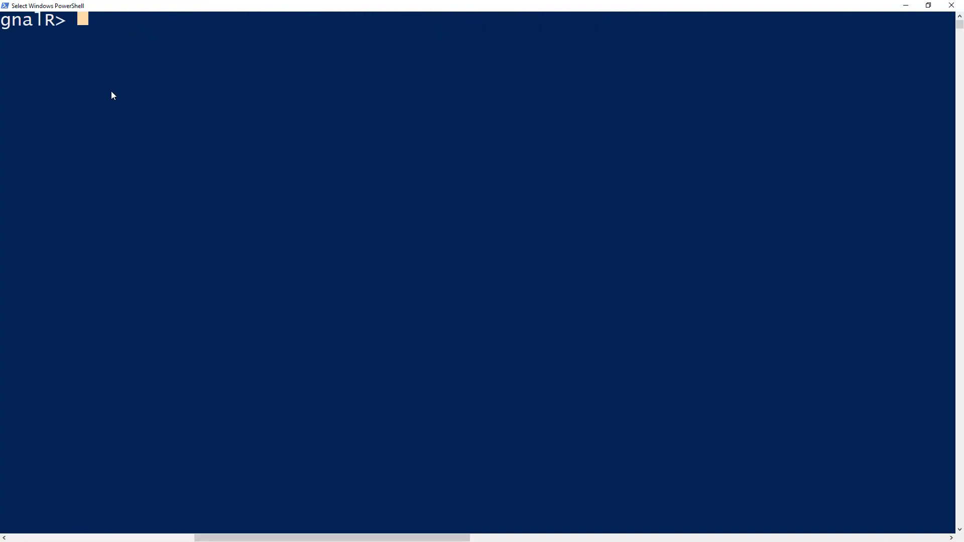
# Type dotnet user-secrets set Azure:SignalR:ConnectionString with the portal's connection string.
pyautogui.write('dotnet user-sec')
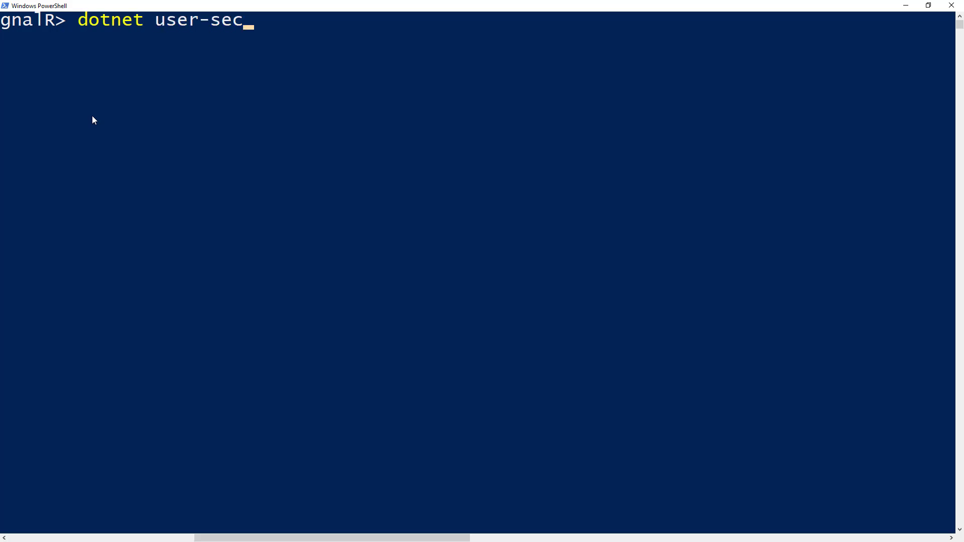
pyautogui.write('rets set Az')
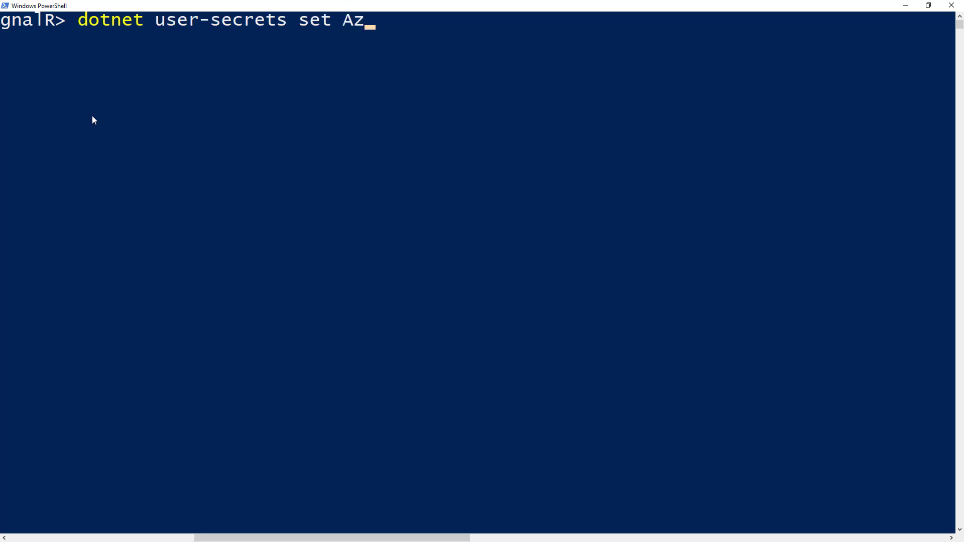
pyautogui.write('ure:SignalR')
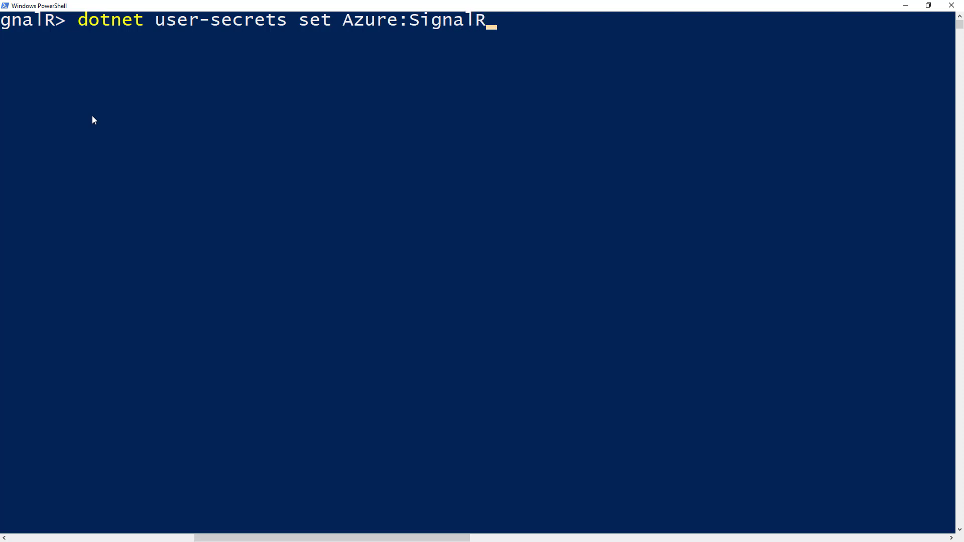
pyautogui.write(':Connec')
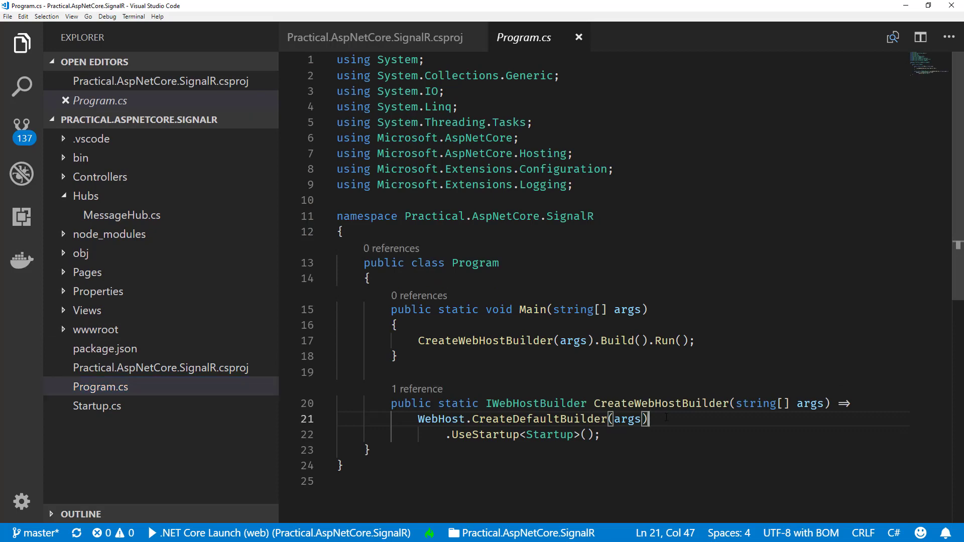
# Insert .ConfigureAppConfiguration((context, config) => { }) after CreateDefaultBuilder(args) in Program.cs.
pyautogui.press('Enter')
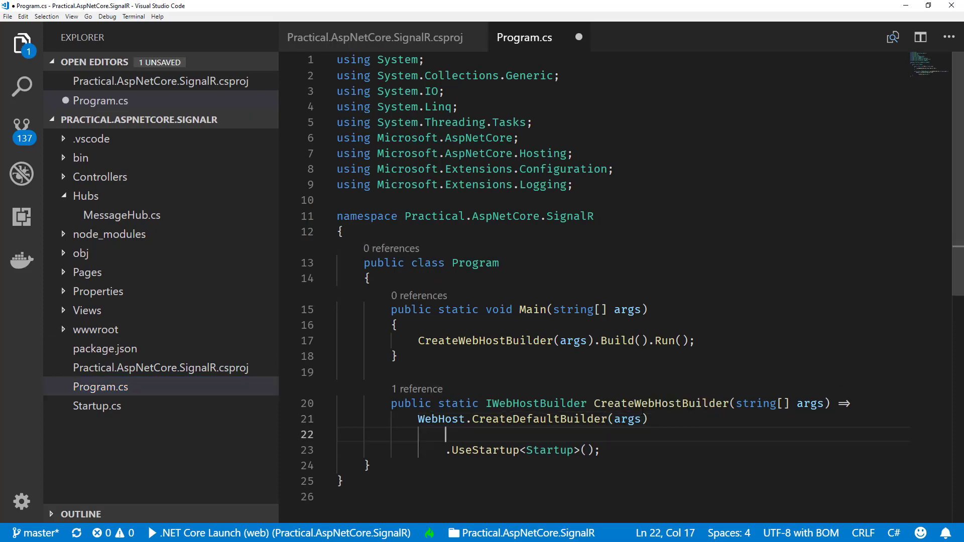
pyautogui.write('.ConfigureAppConfiguration(')
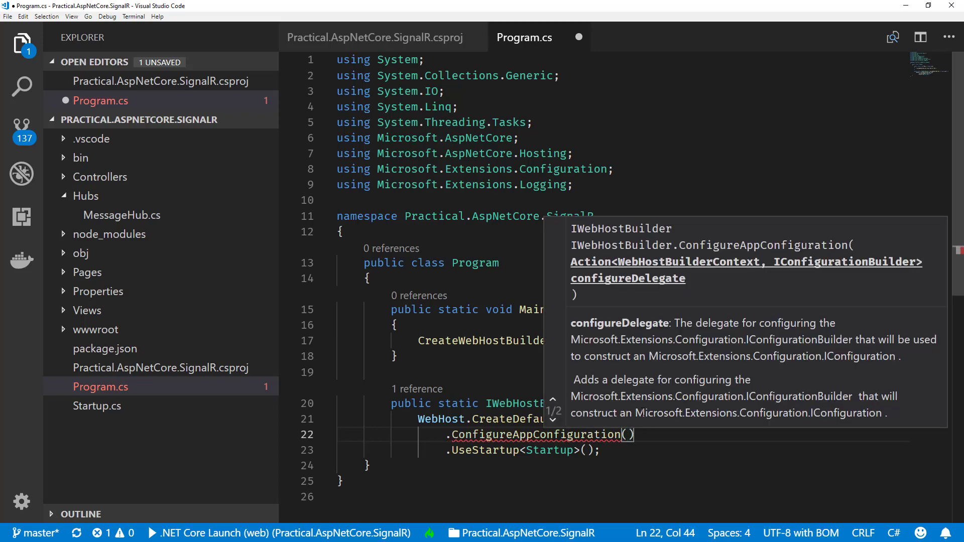
pyautogui.write('context, c')
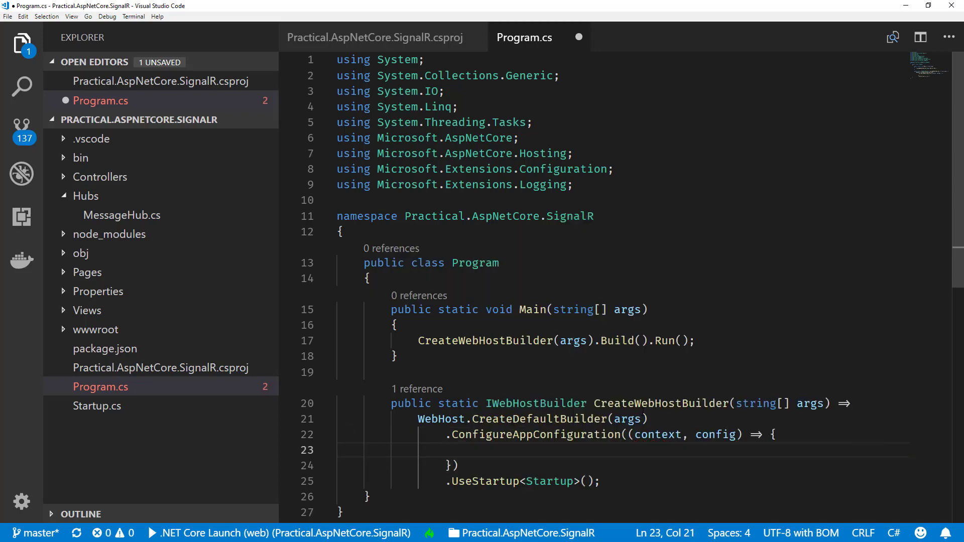
pyautogui.write('on')
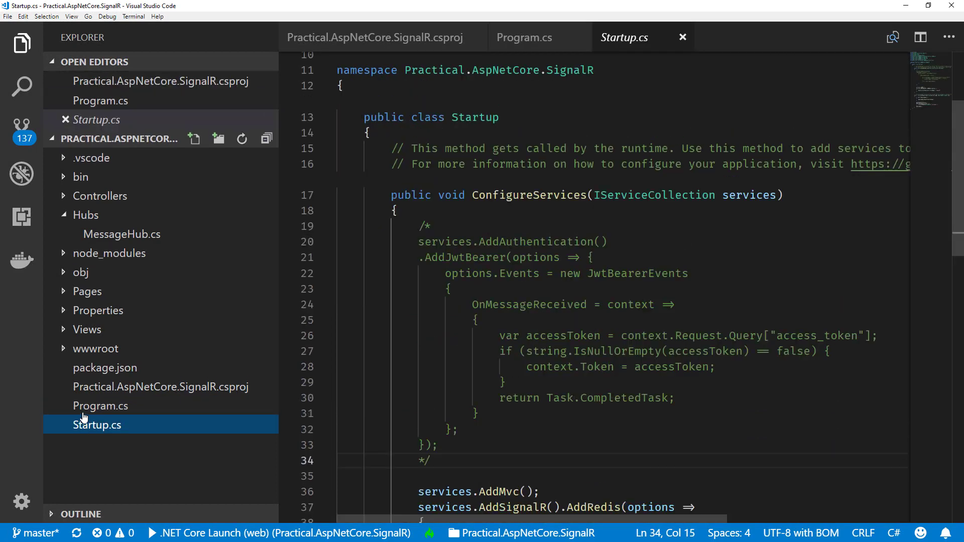
# Comment out the AddSignalR().AddRedis block and add services.AddSignalR().AddAzureSignalR().
pyautogui.scroll(-3)
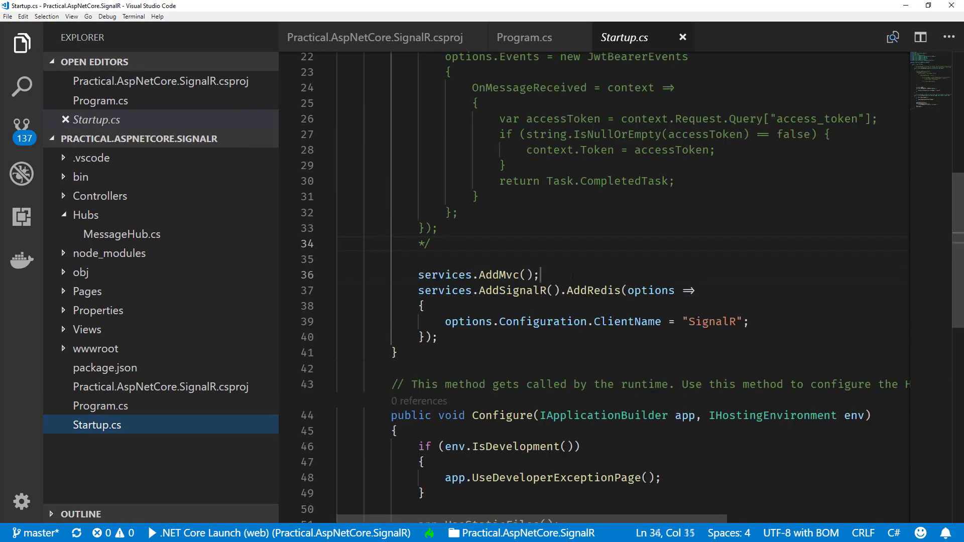
pyautogui.write('/* */')
pyautogui.write('servic')
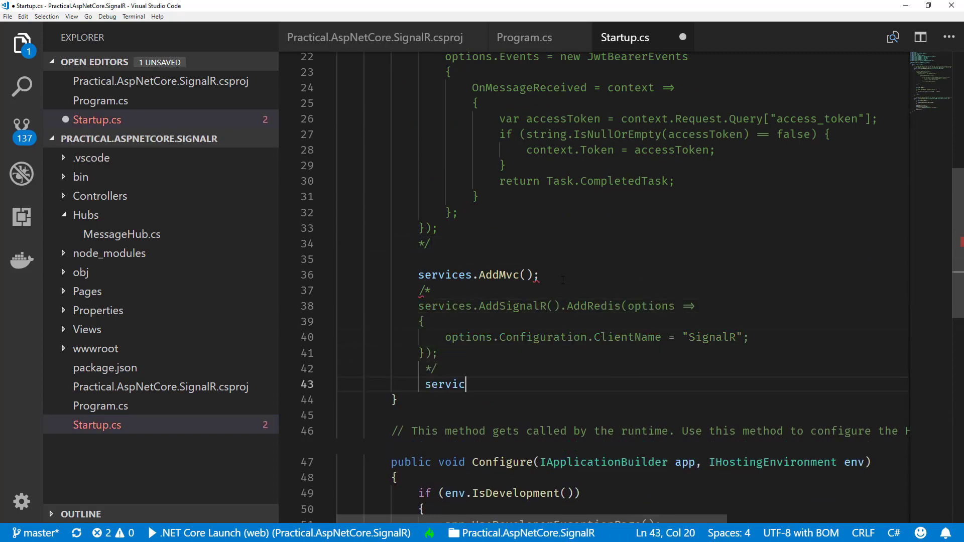
pyautogui.write('e.AddSignal')
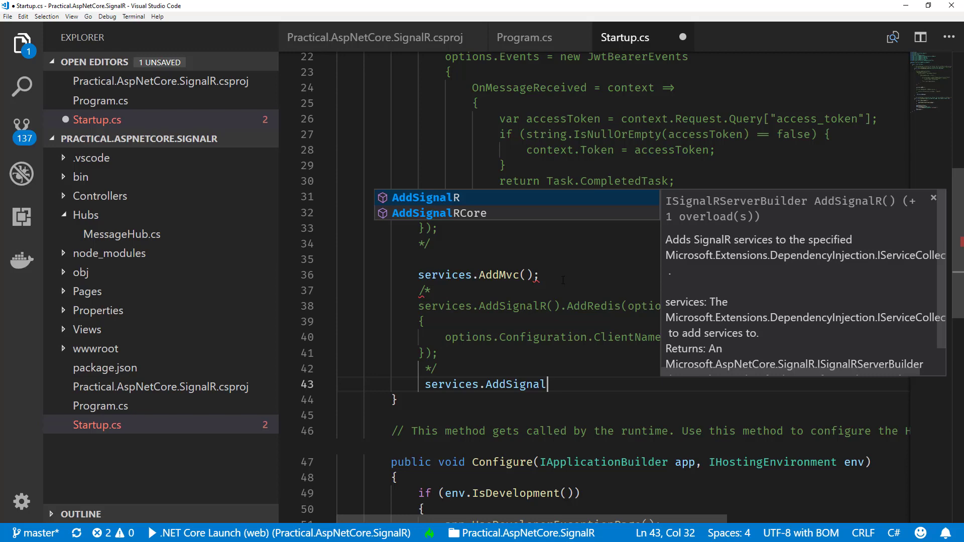
pyautogui.write('R().')
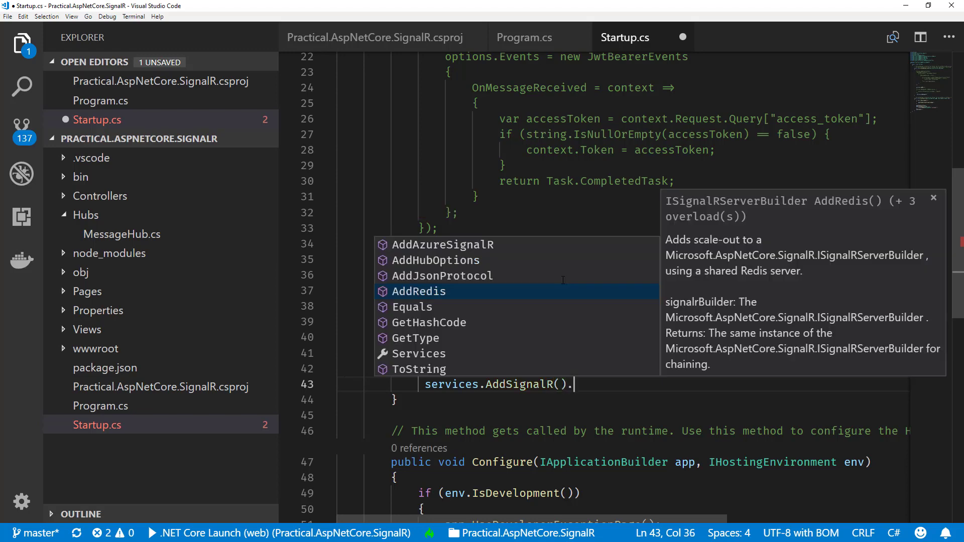
pyautogui.write('Add')
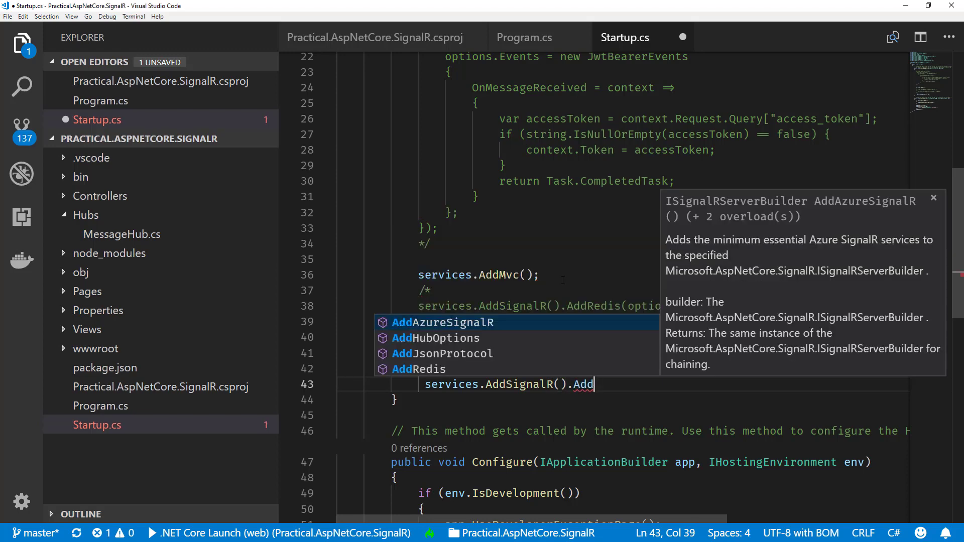
pyautogui.press('Tab')
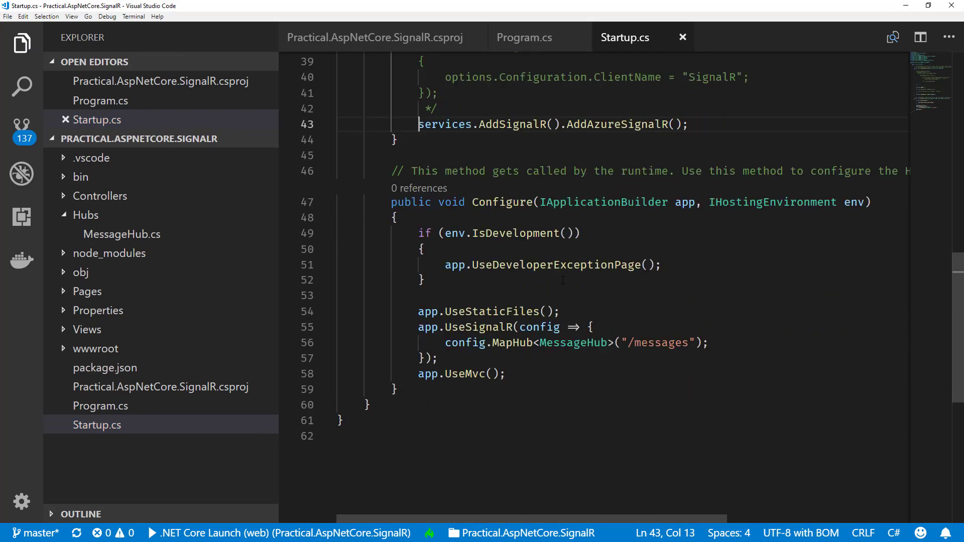
# Wrap app.UseSignalR(...) in /* */ and start typing app.UseAzureSignalR.
pyautogui.click(428, 327)
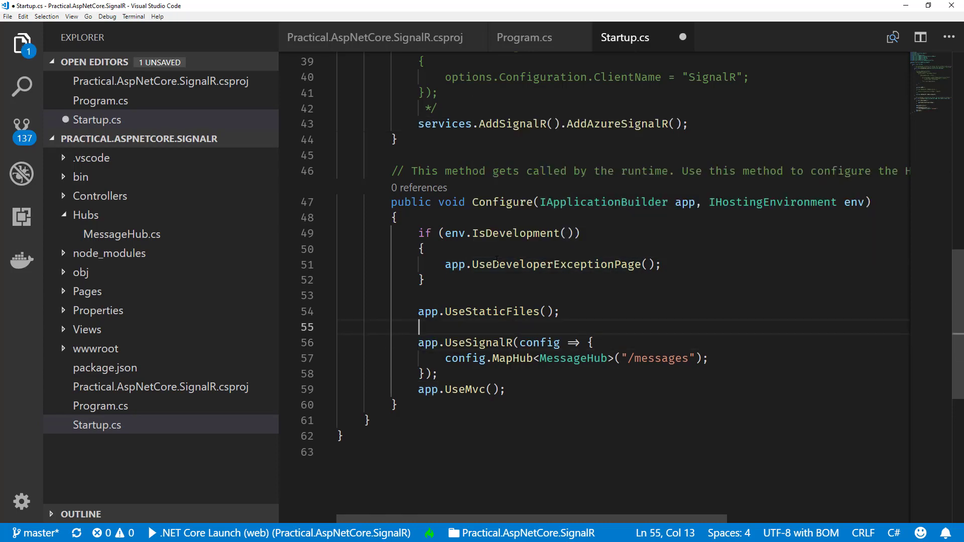
pyautogui.write('/*')
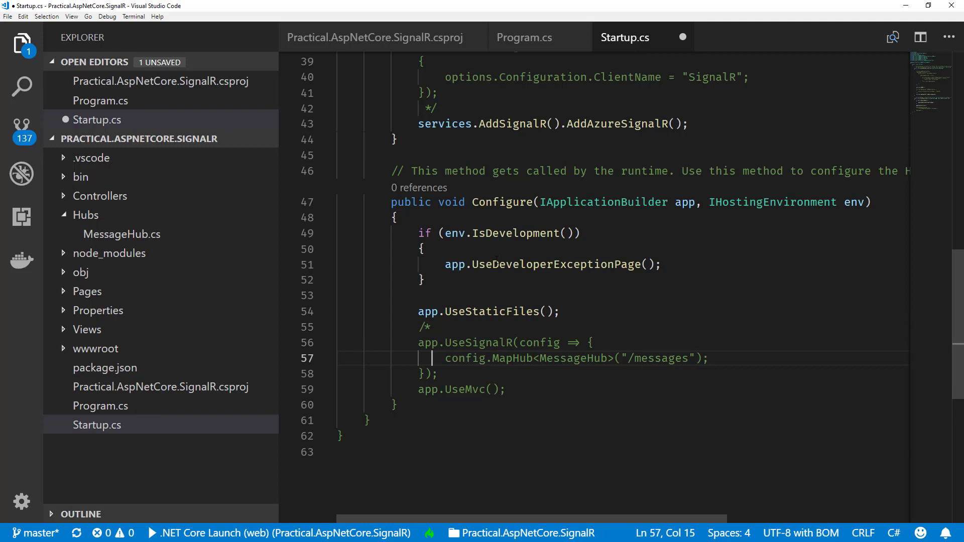
pyautogui.write('*/')
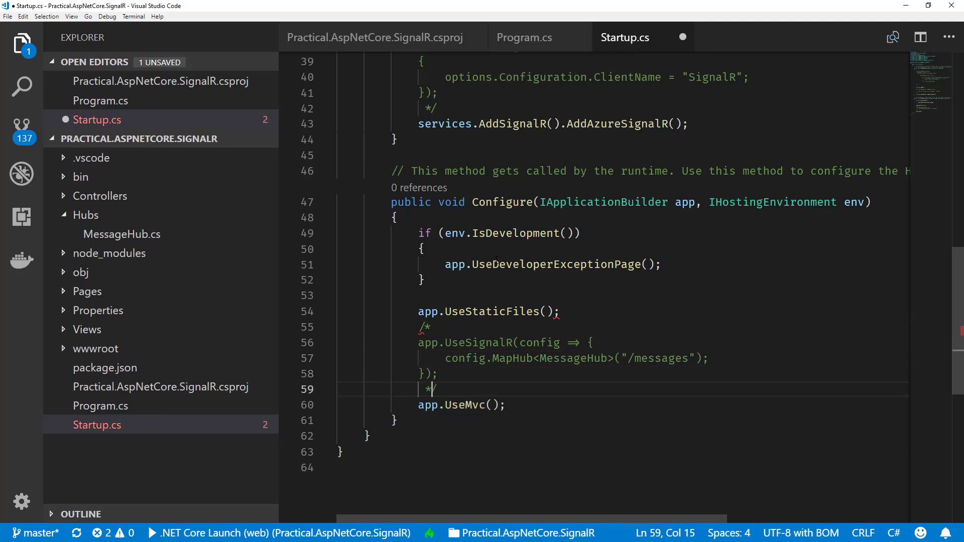
pyautogui.write('app.')
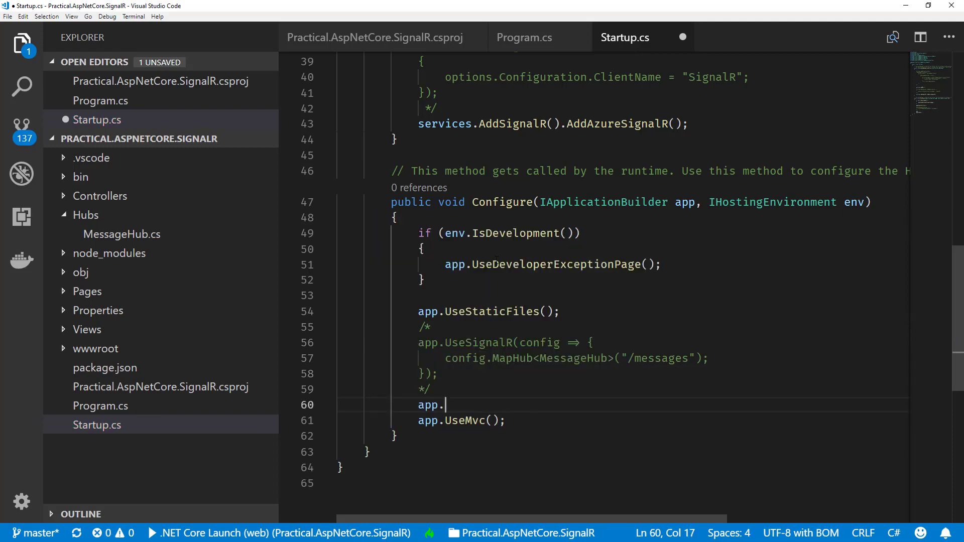
pyautogui.write('Use')
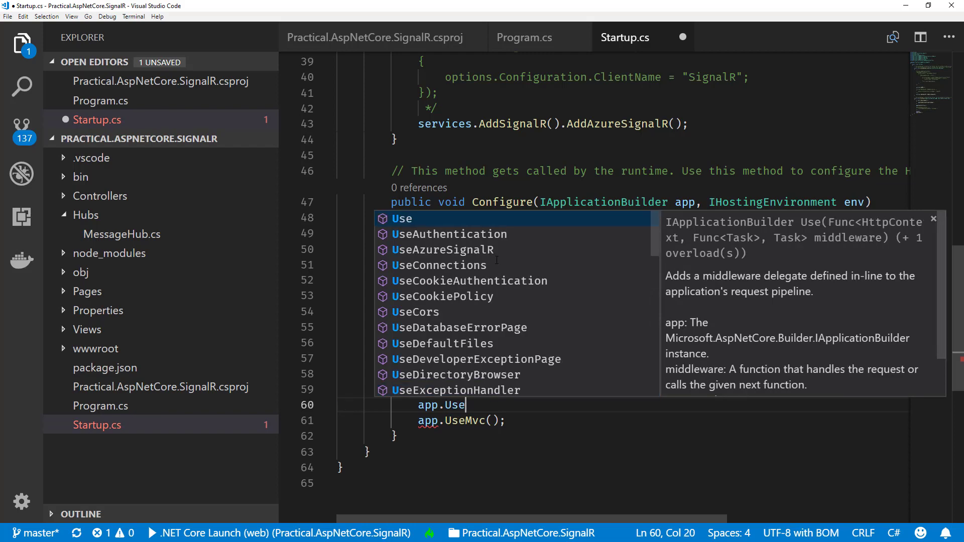
pyautogui.write('Signal')
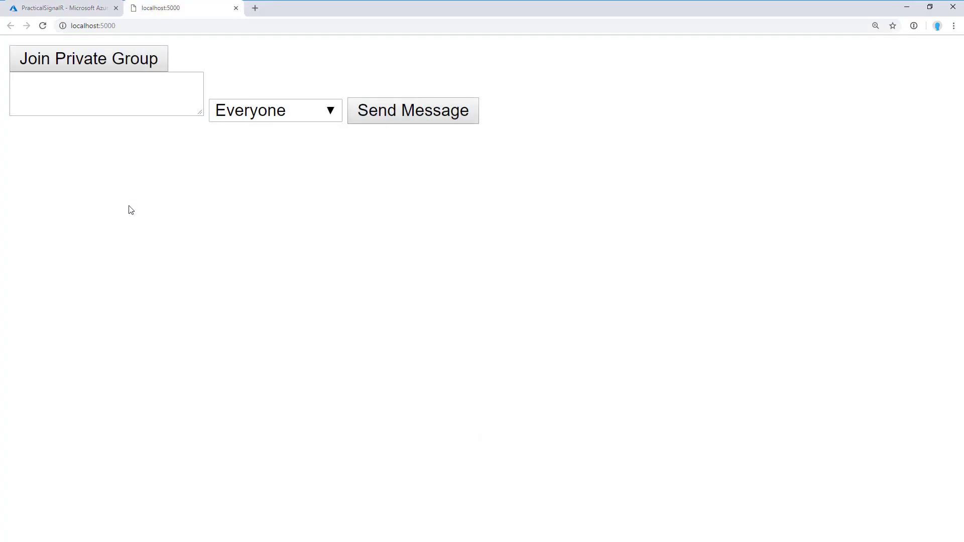
# Open Chrome DevTools on localhost:5000 to see the WebSocket connected to PracticalSignalR.
pyautogui.press('F12')
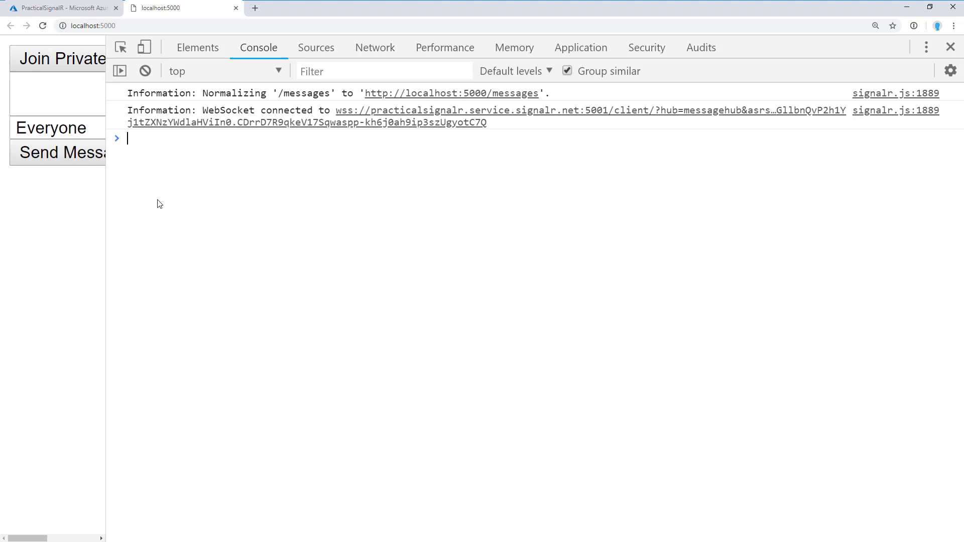
pyautogui.moveTo(164, 203)
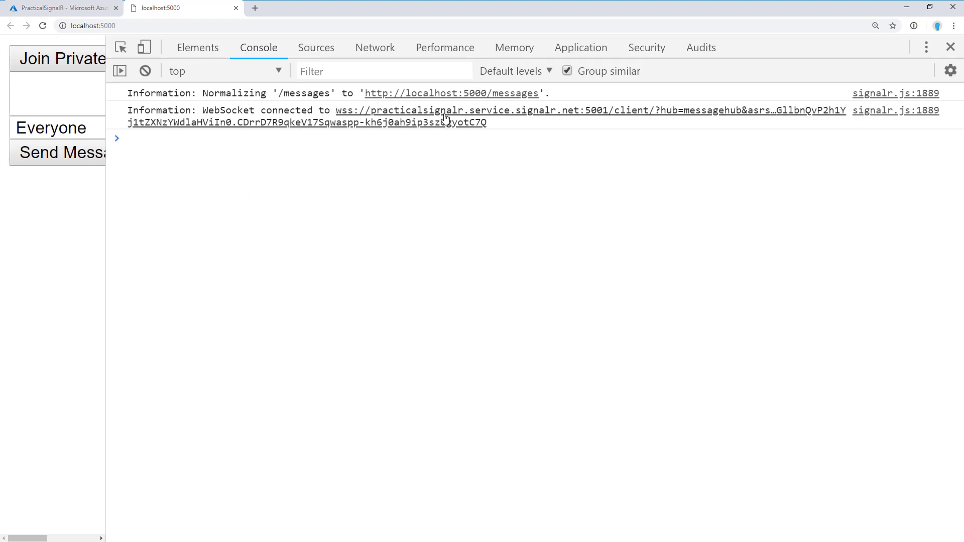
pyautogui.click(61, 8)
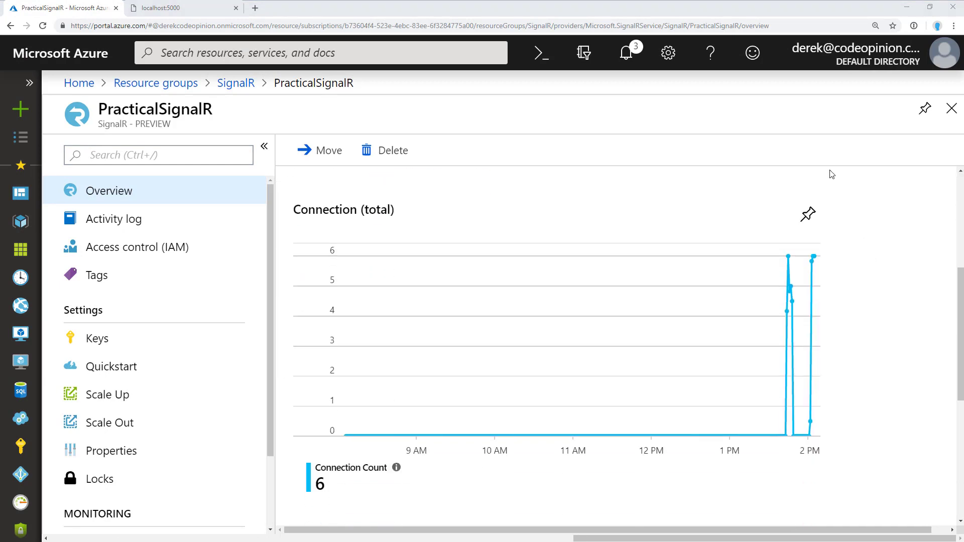
pyautogui.moveTo(409, 198)
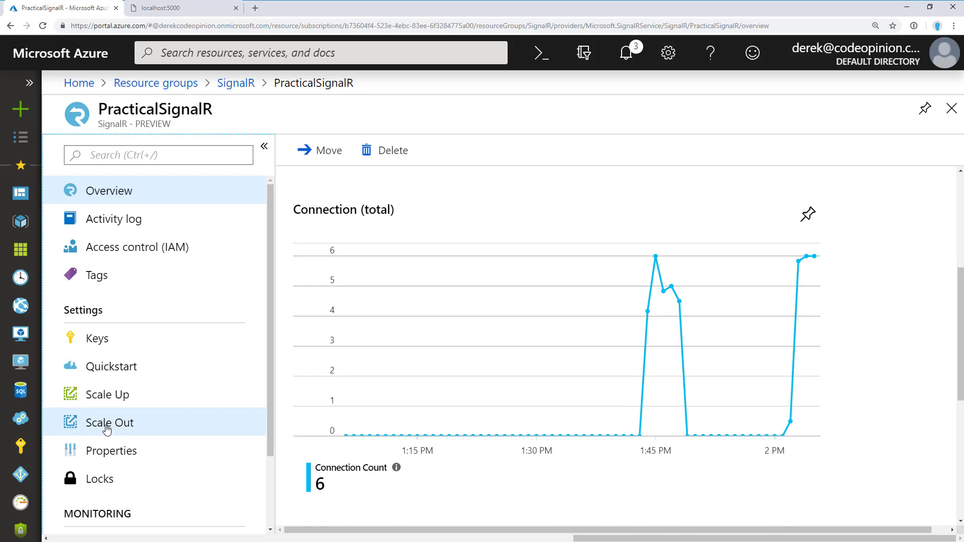
pyautogui.click(110, 423)
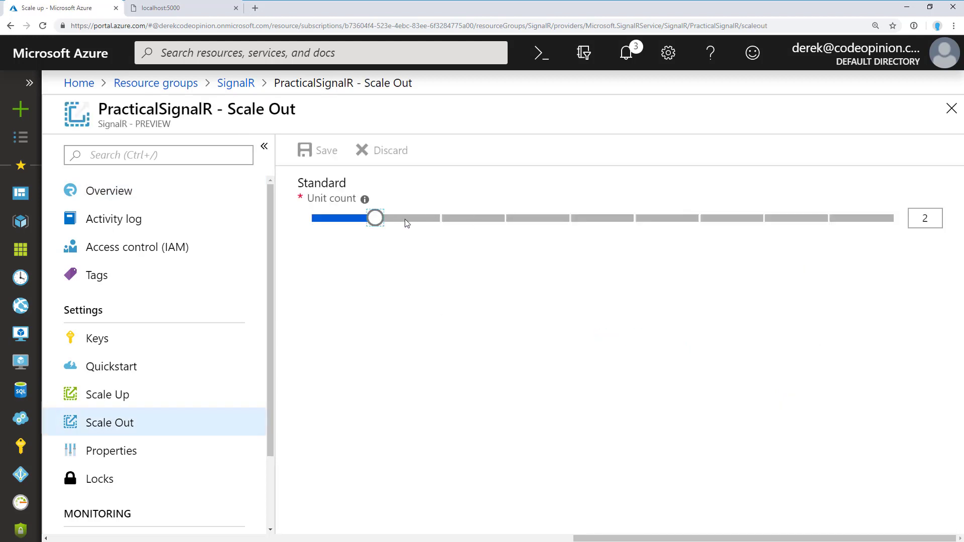
# Drag the scale-out unit count slider to 6, then back to 2.
pyautogui.moveTo(375, 217); pyautogui.dragTo(634, 217)
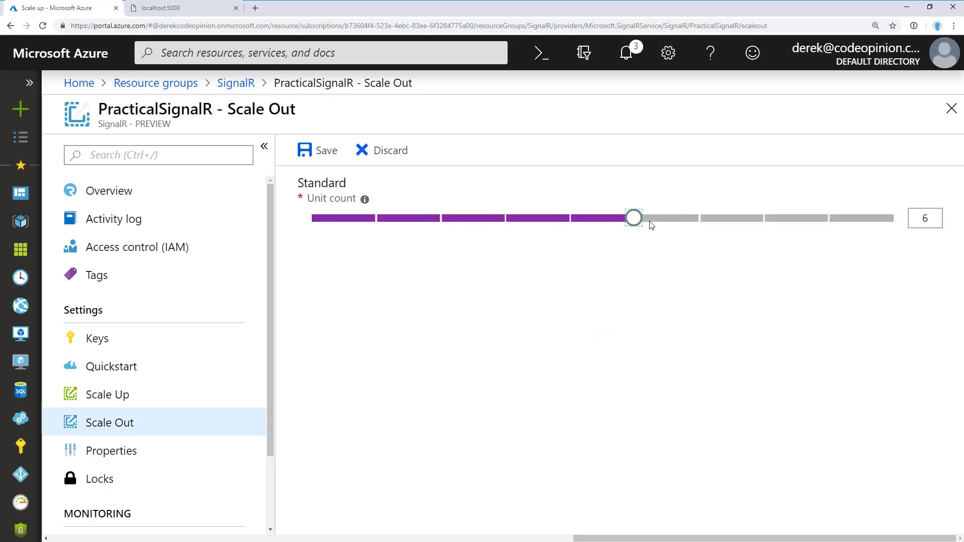
pyautogui.moveTo(633, 217); pyautogui.dragTo(375, 217)
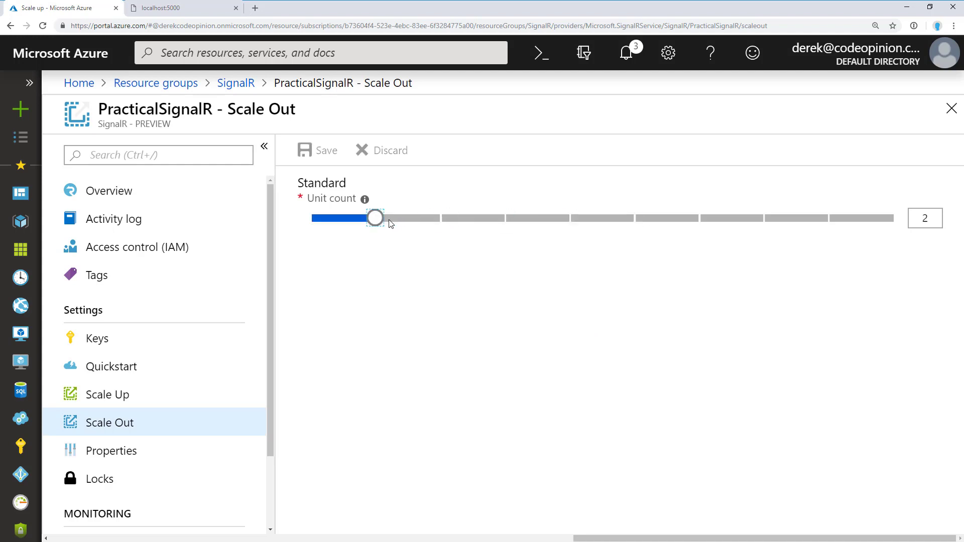